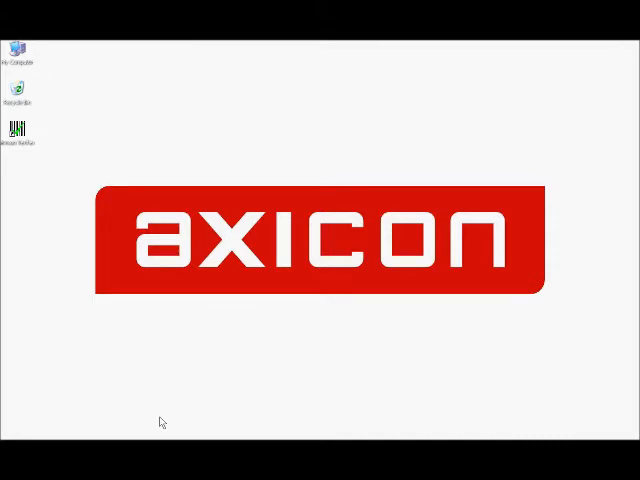
{"action": "mouse_move", "coordinate": [16, 132]}
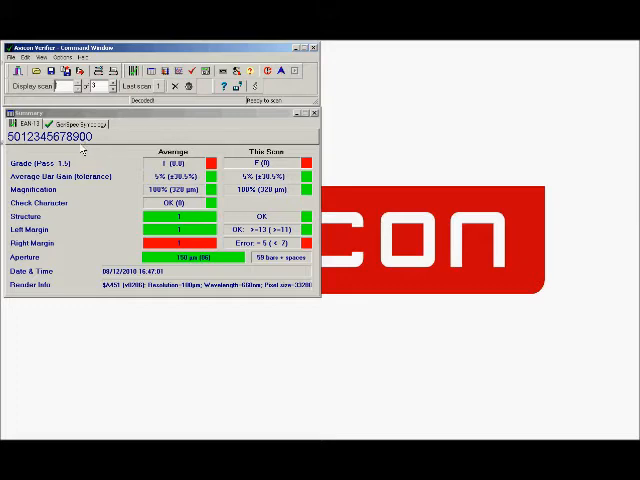
{"action": "mouse_move", "coordinate": [48, 172]}
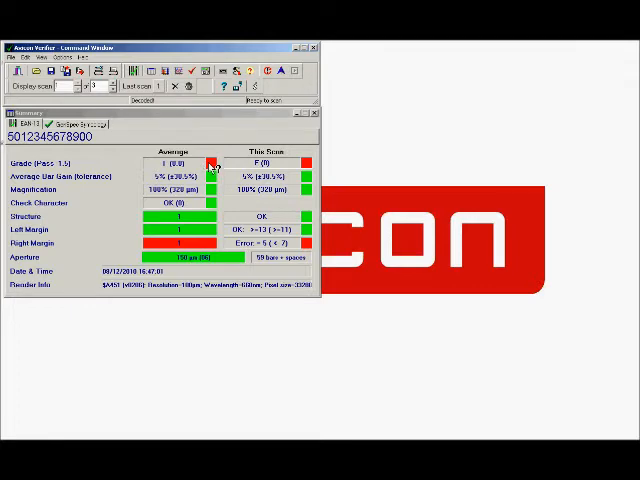
{"action": "mouse_move", "coordinate": [98, 204]}
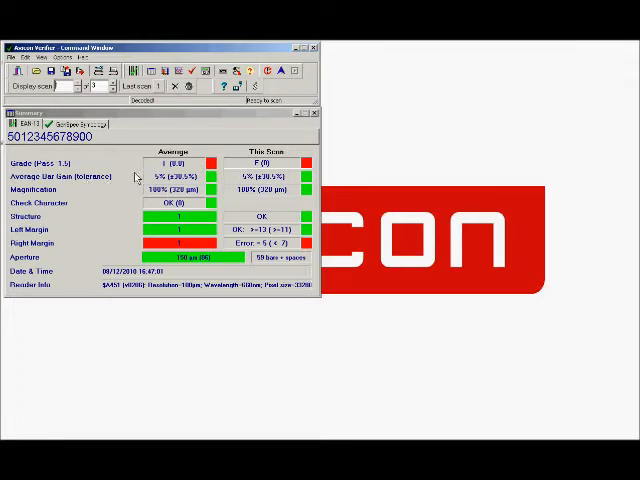
{"action": "mouse_move", "coordinate": [160, 182]}
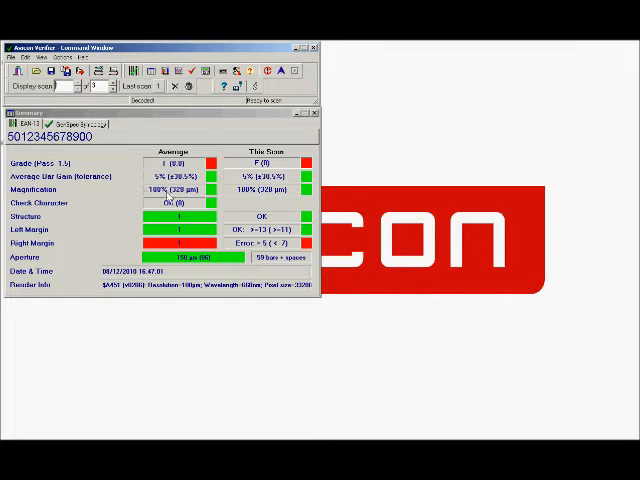
{"action": "mouse_move", "coordinate": [28, 228]}
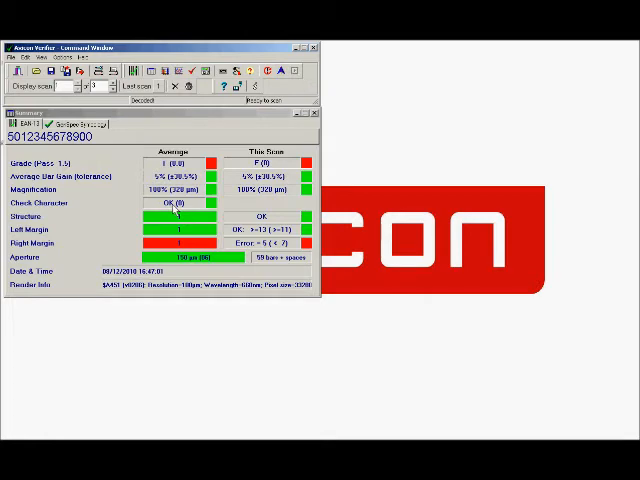
{"action": "mouse_move", "coordinate": [190, 208]}
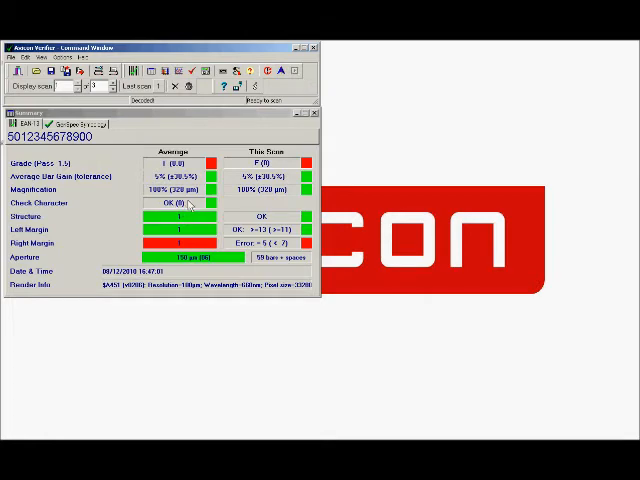
{"action": "mouse_move", "coordinate": [104, 236]}
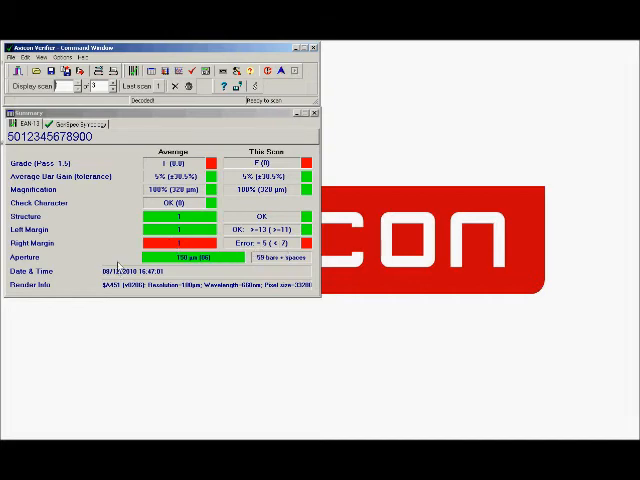
{"action": "mouse_move", "coordinate": [84, 304]}
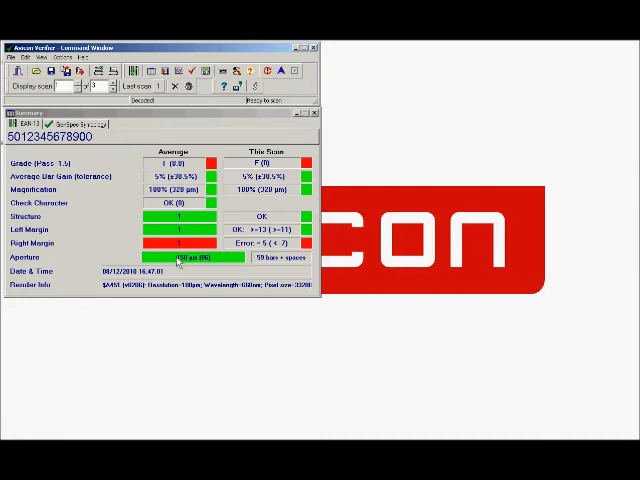
{"action": "mouse_move", "coordinate": [262, 290]}
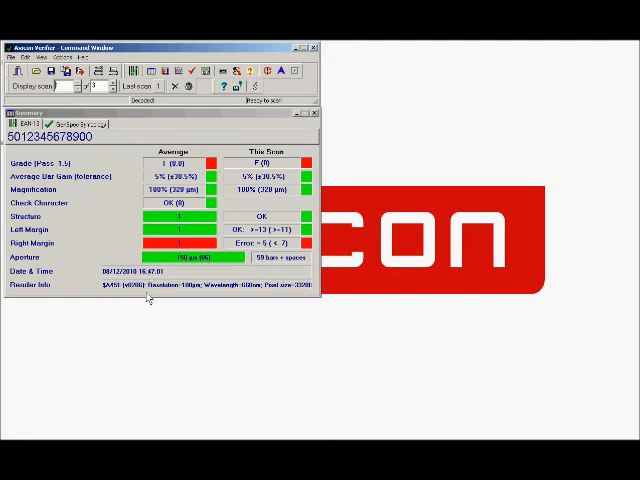
{"action": "mouse_move", "coordinate": [164, 292]}
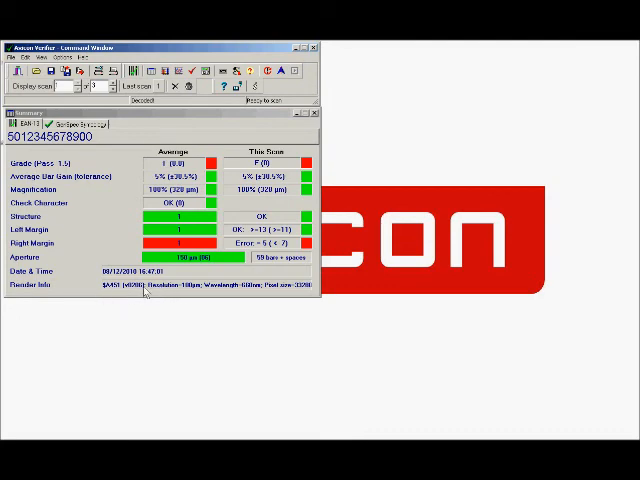
{"action": "mouse_move", "coordinate": [92, 220]}
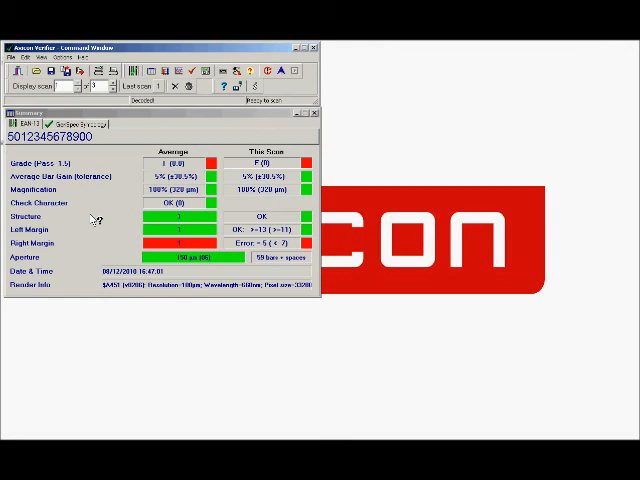